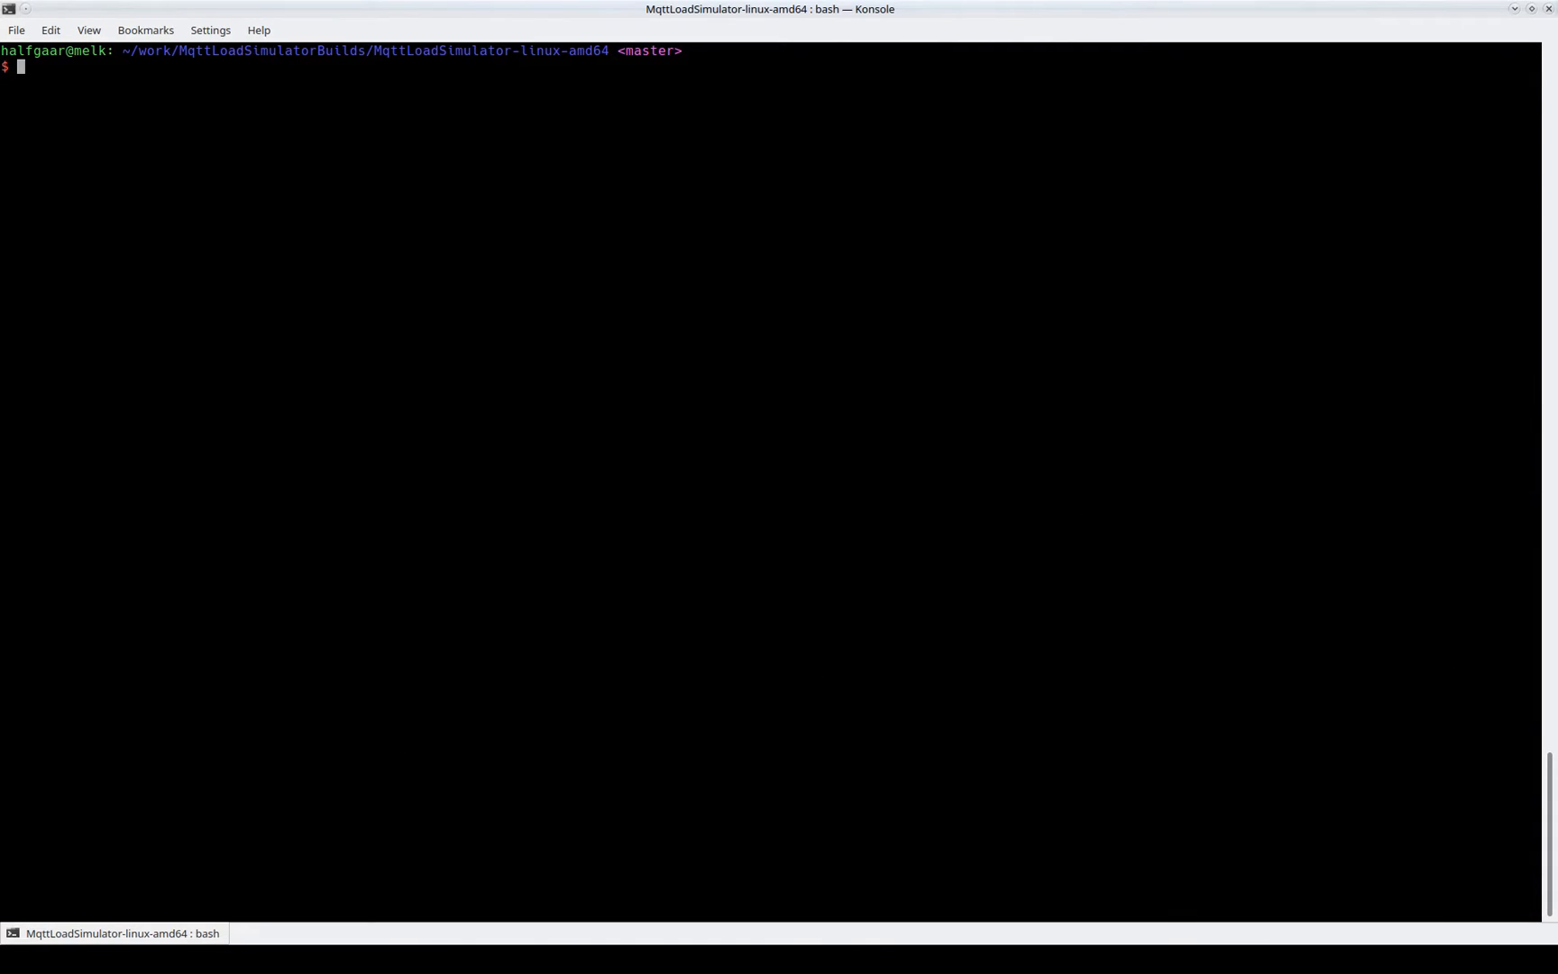
type("./start-publishers.sh")
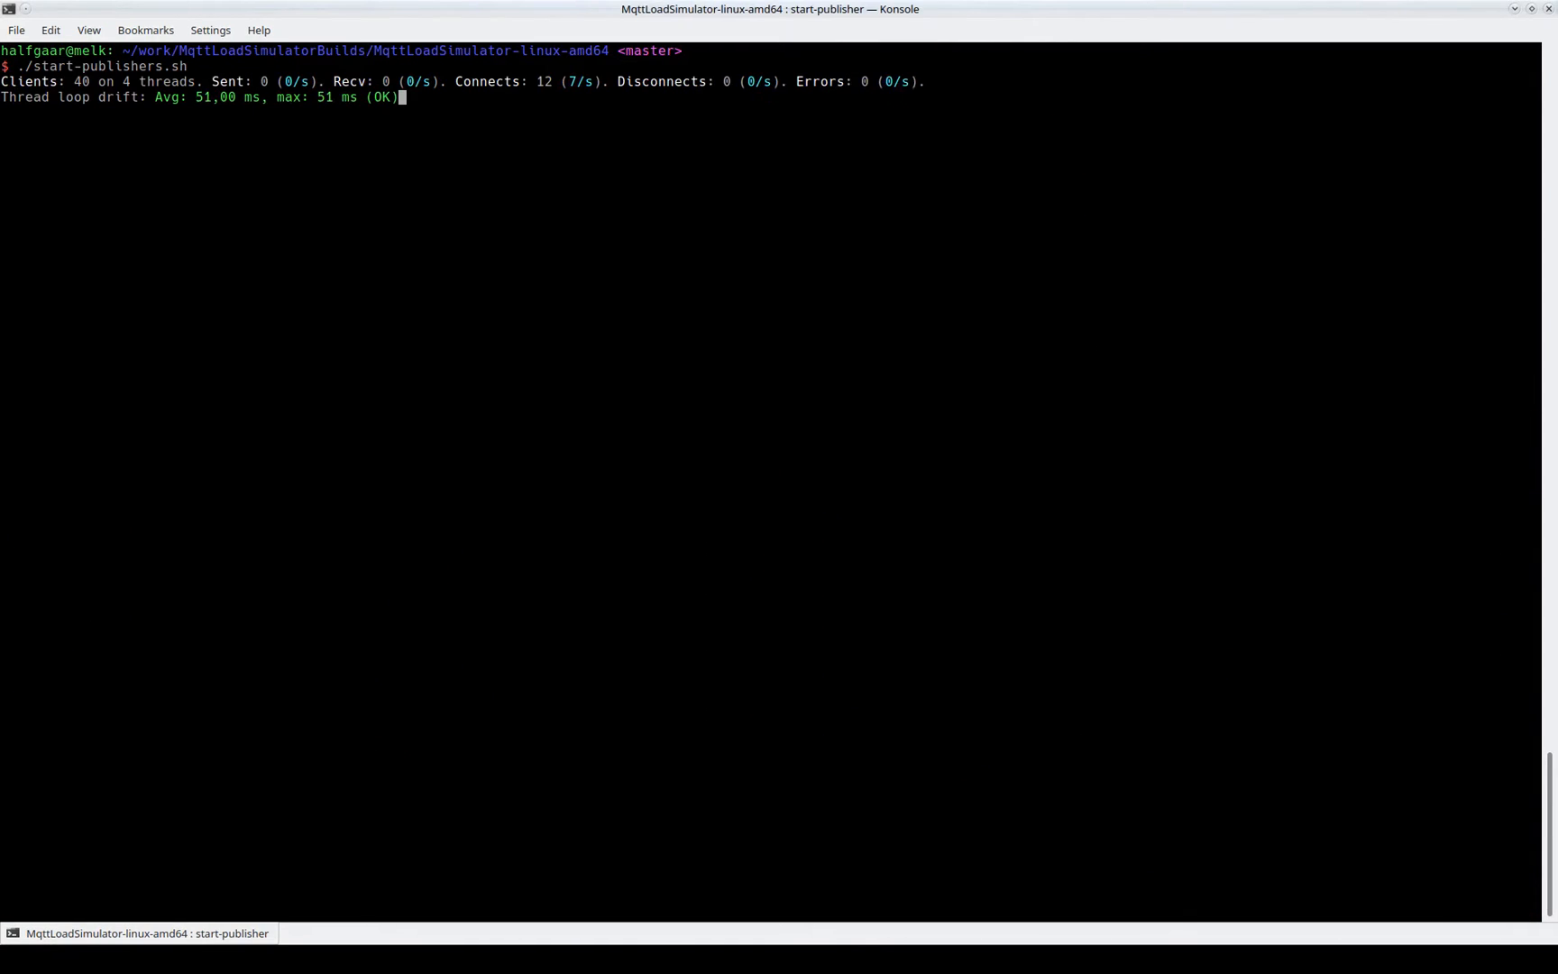